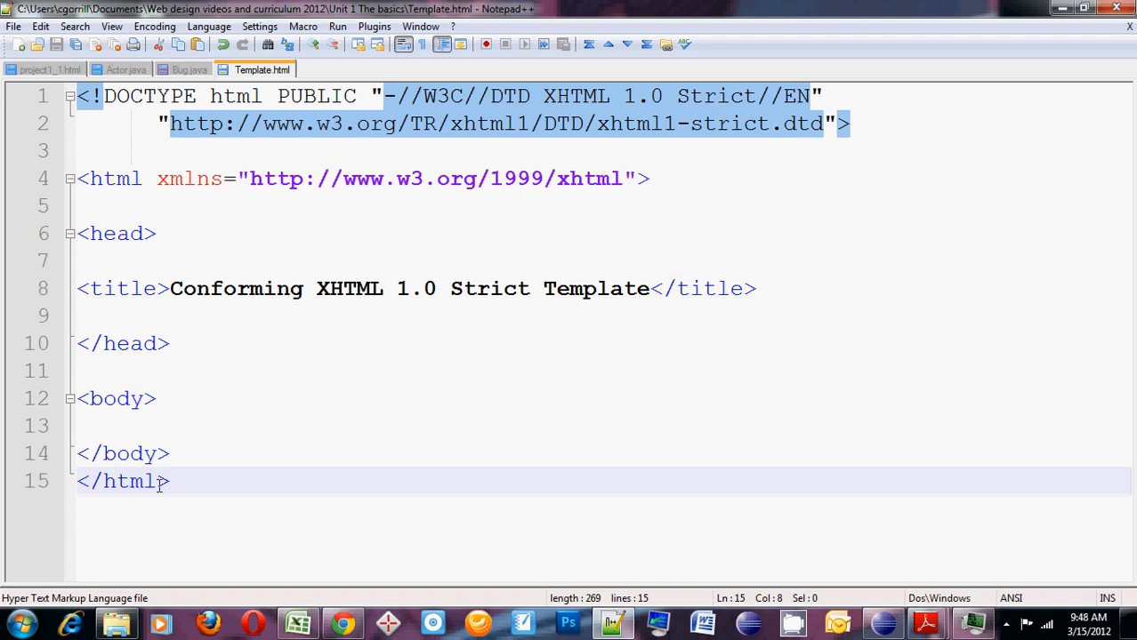
pyautogui.moveTo(441, 520)
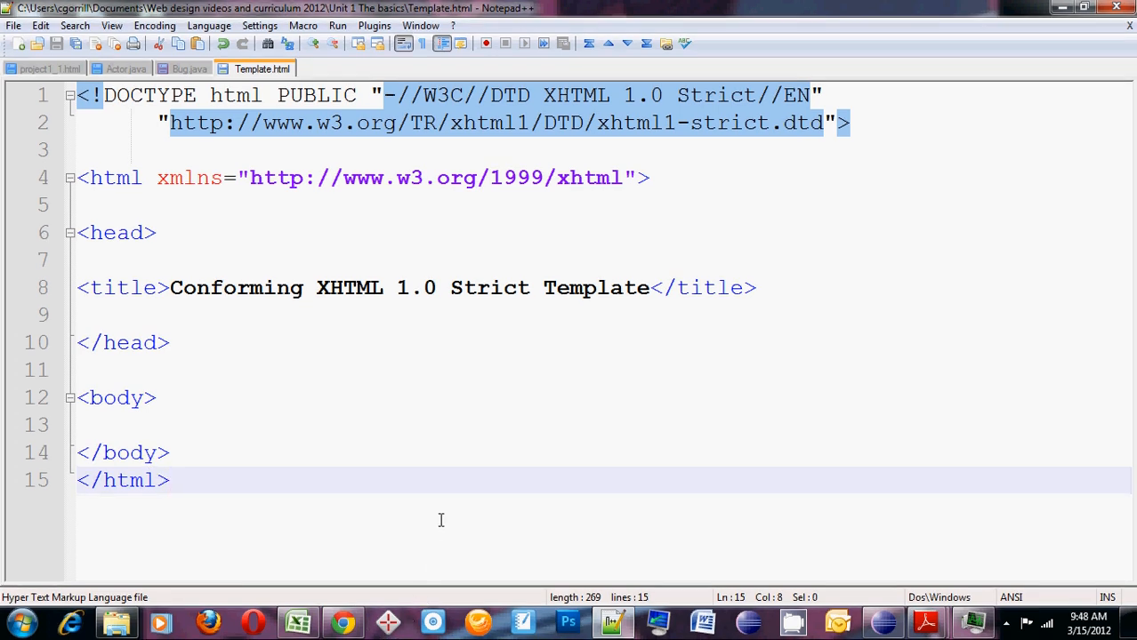
# Point out the DOCTYPE declaration and the matching html, head and body tag pairs of the skeleton.
pyautogui.click(169, 481)
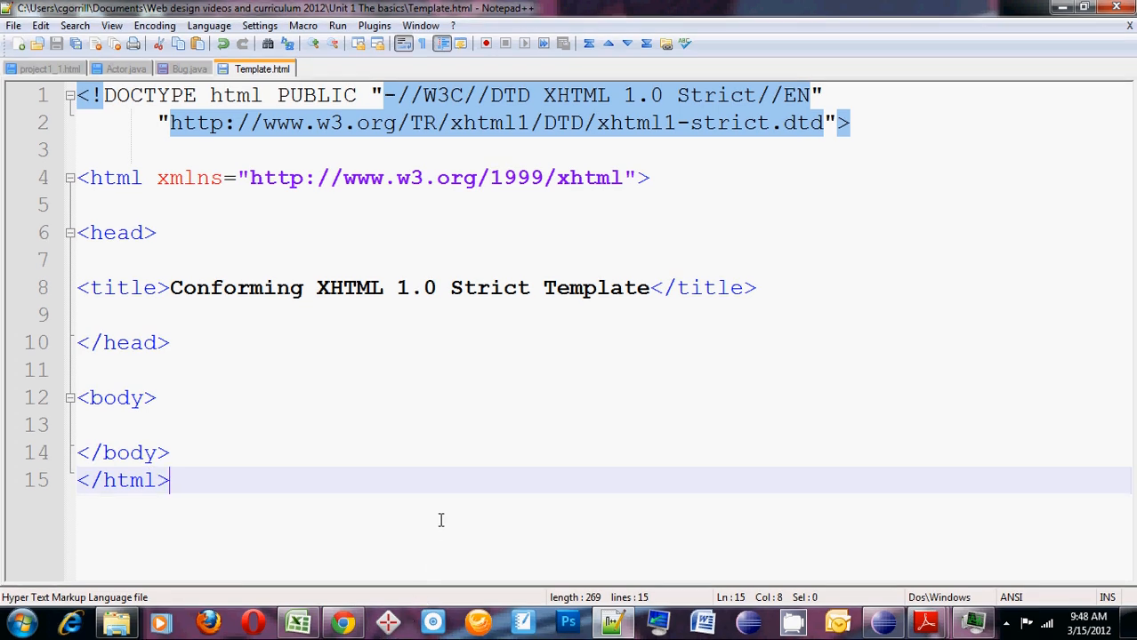
pyautogui.moveTo(306, 230)
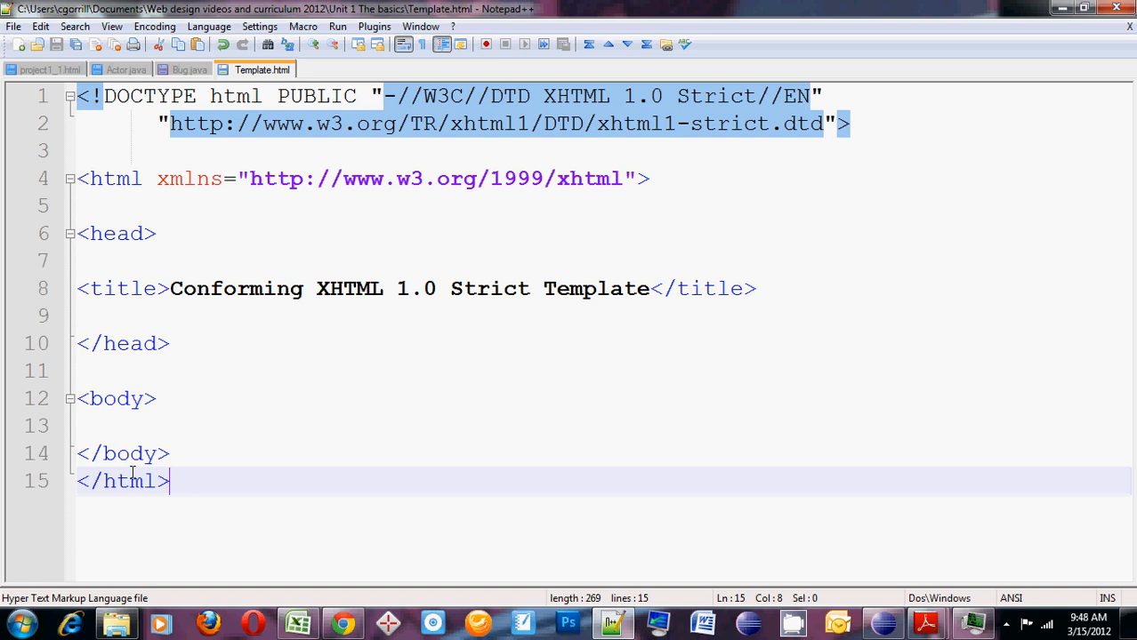
pyautogui.click(850, 124)
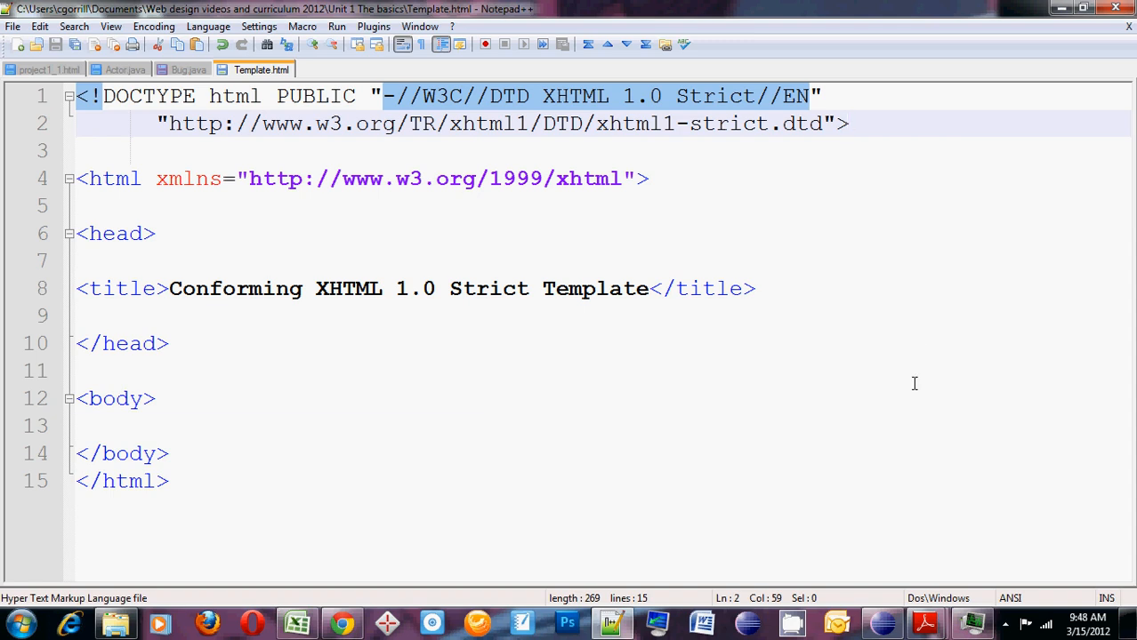
pyautogui.click(847, 125)
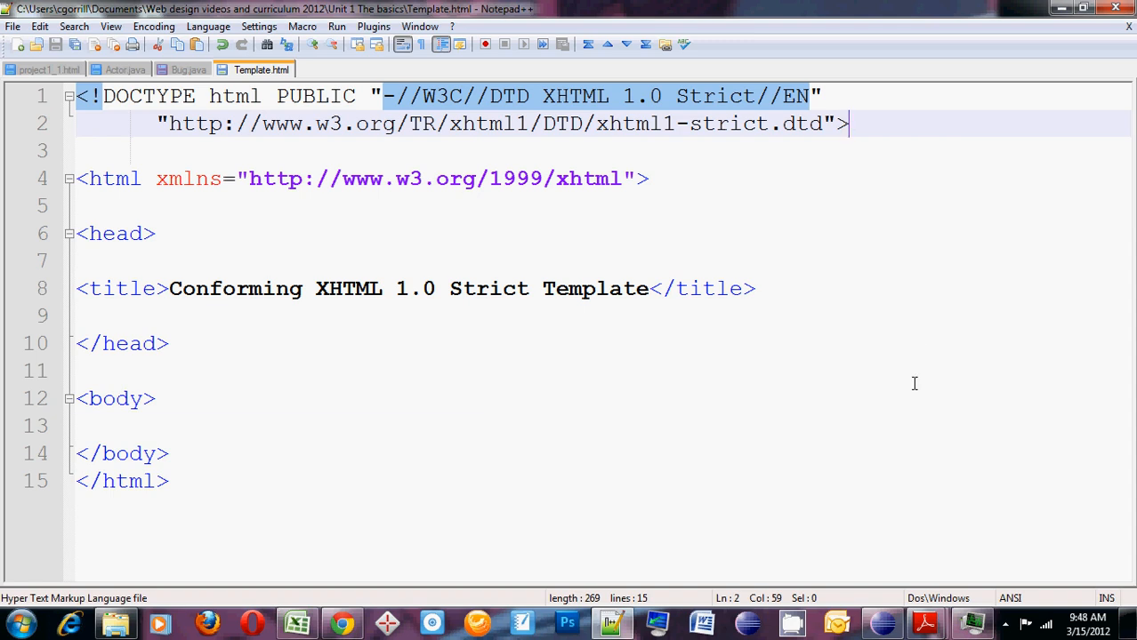
pyautogui.moveTo(907, 372)
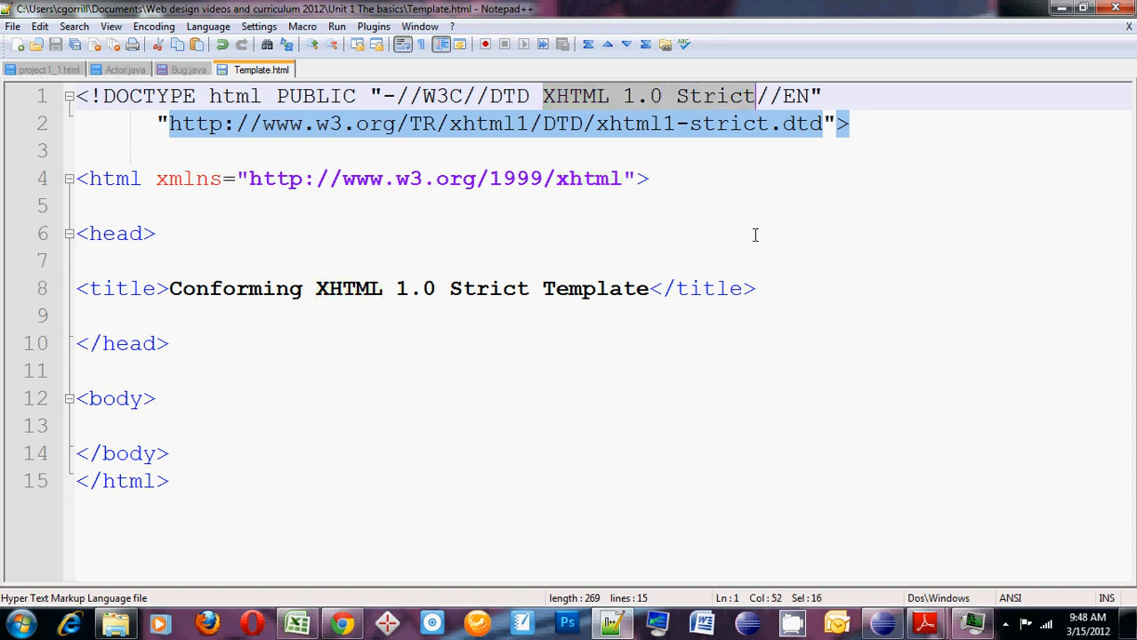
pyautogui.moveTo(800, 356)
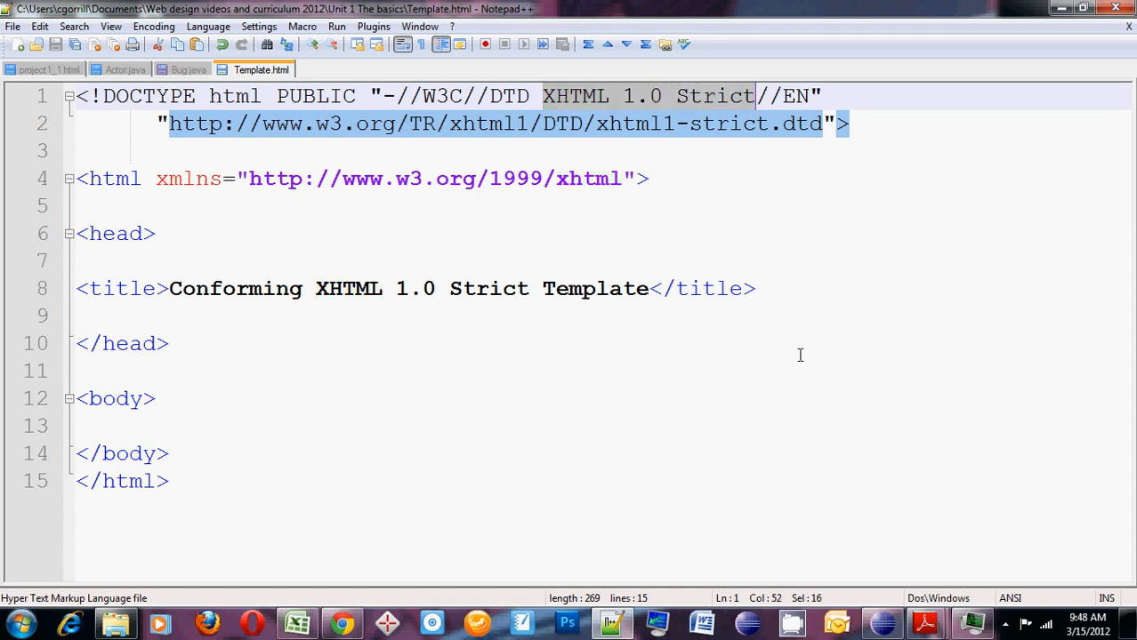
pyautogui.moveTo(704, 206)
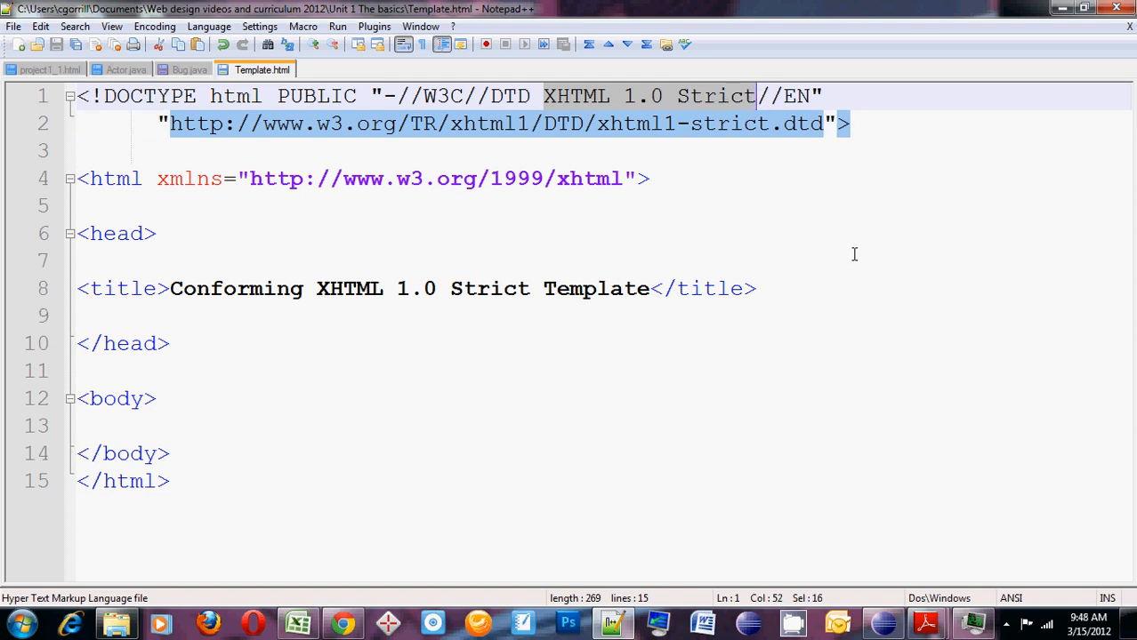
pyautogui.moveTo(666, 178)
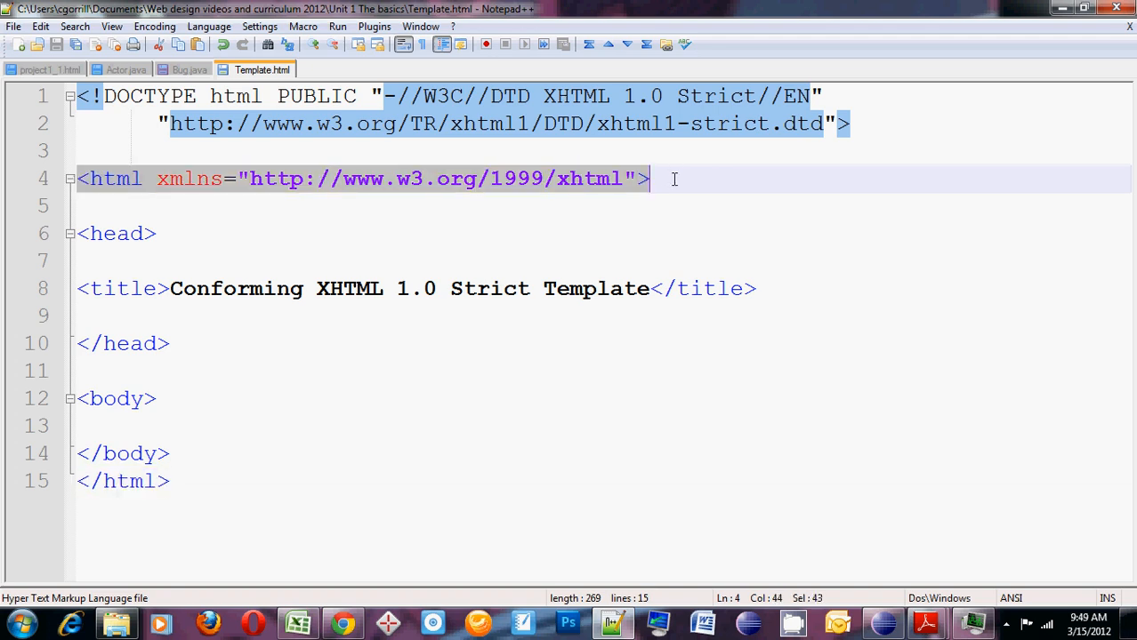
pyautogui.click(651, 178)
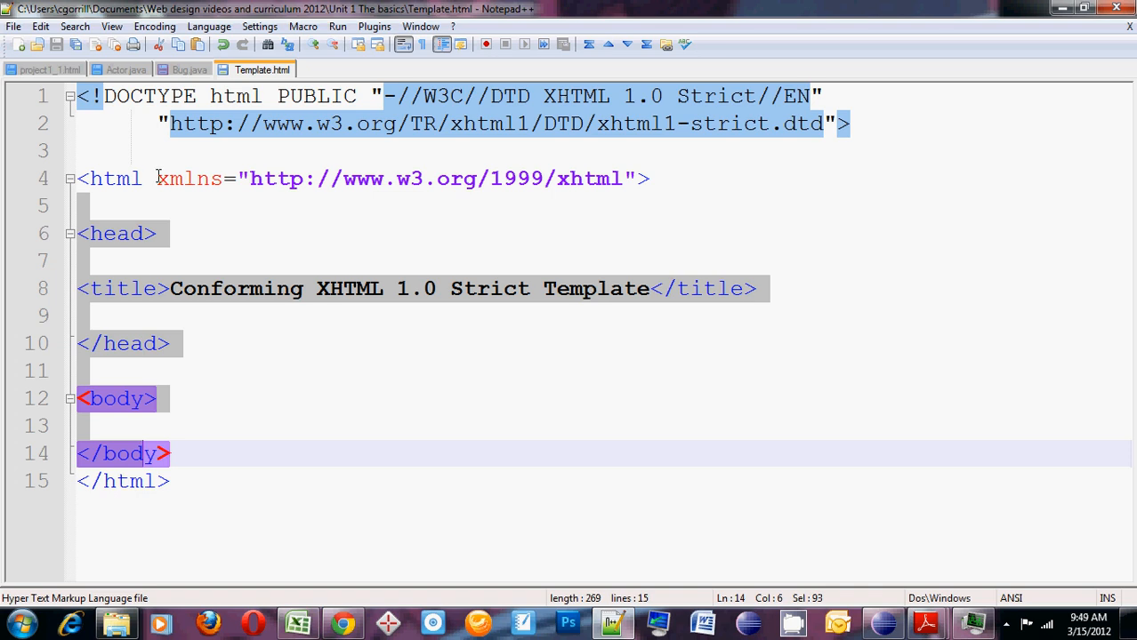
pyautogui.click(311, 177)
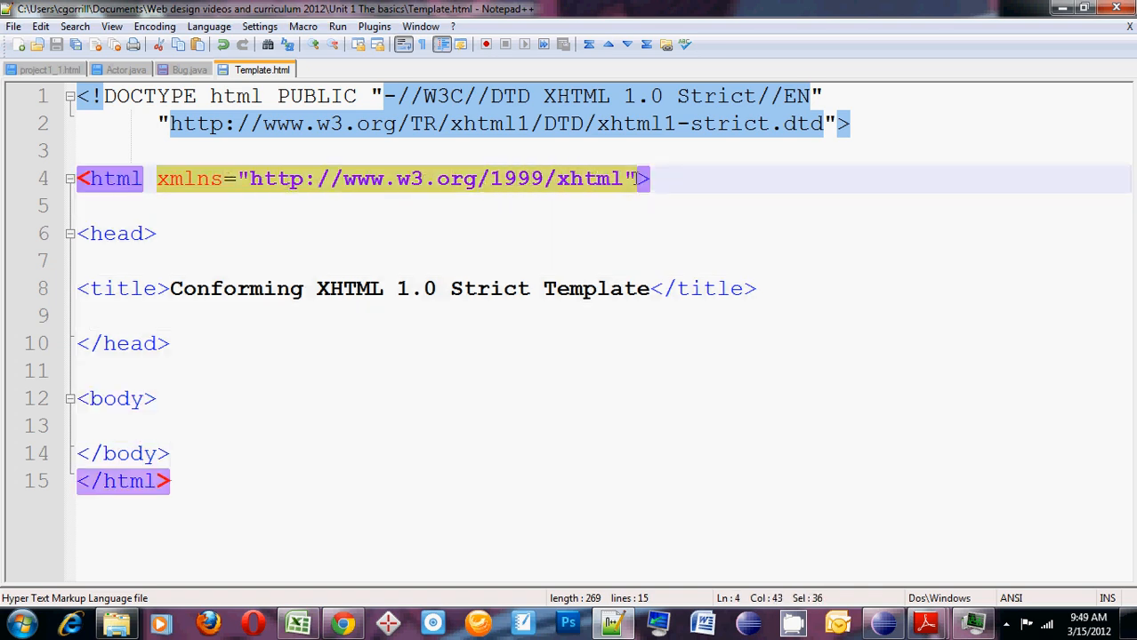
pyautogui.moveTo(688, 242)
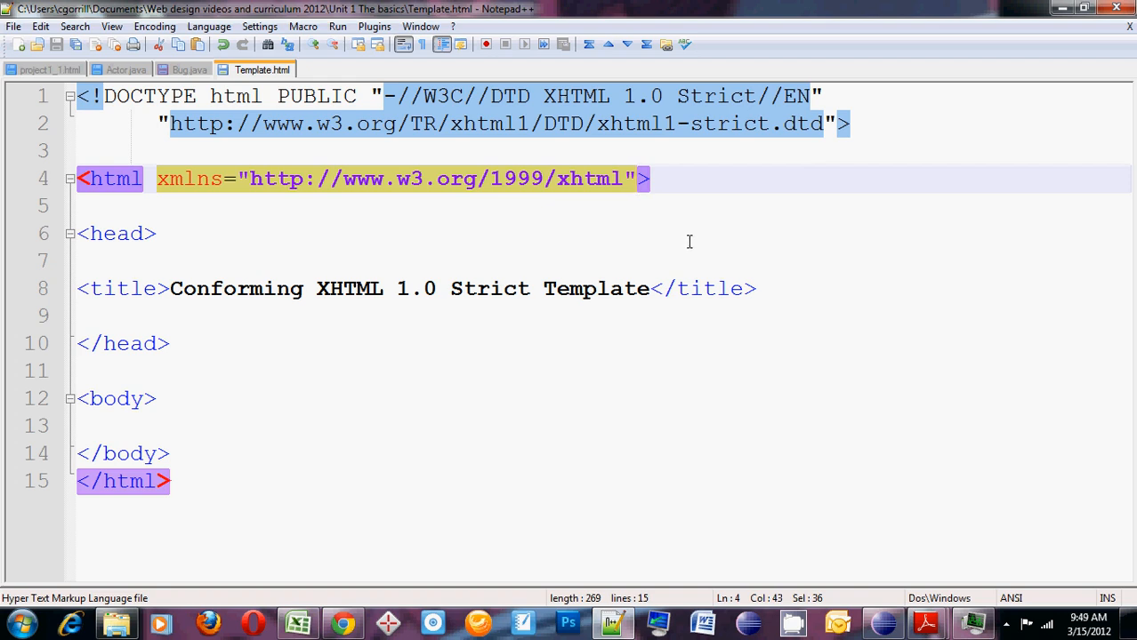
pyautogui.moveTo(712, 240)
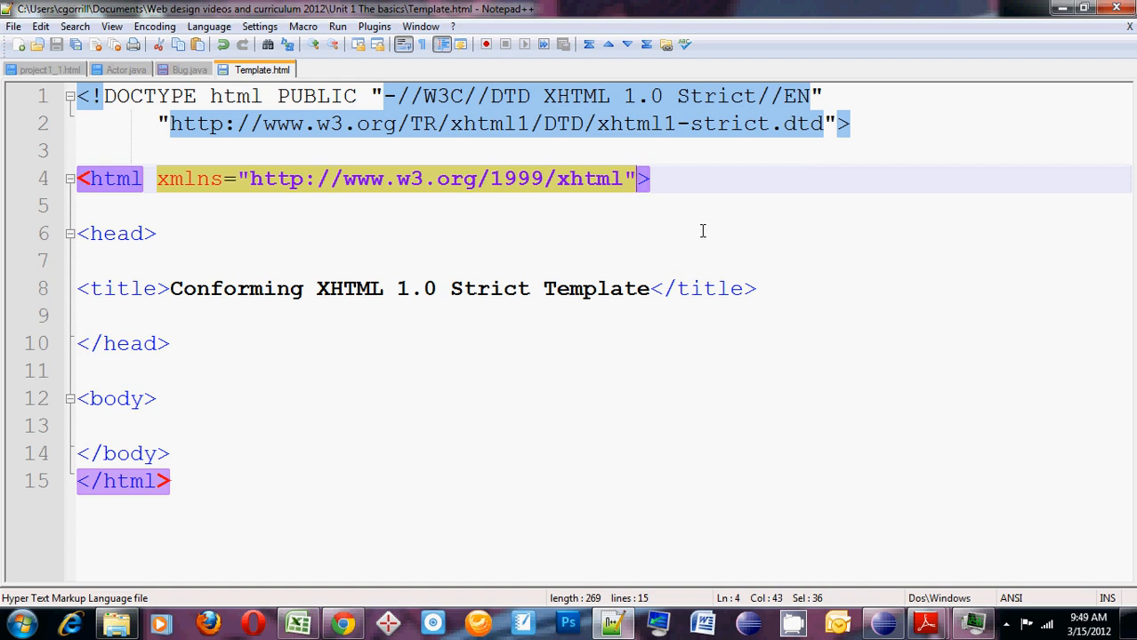
pyautogui.click(649, 178)
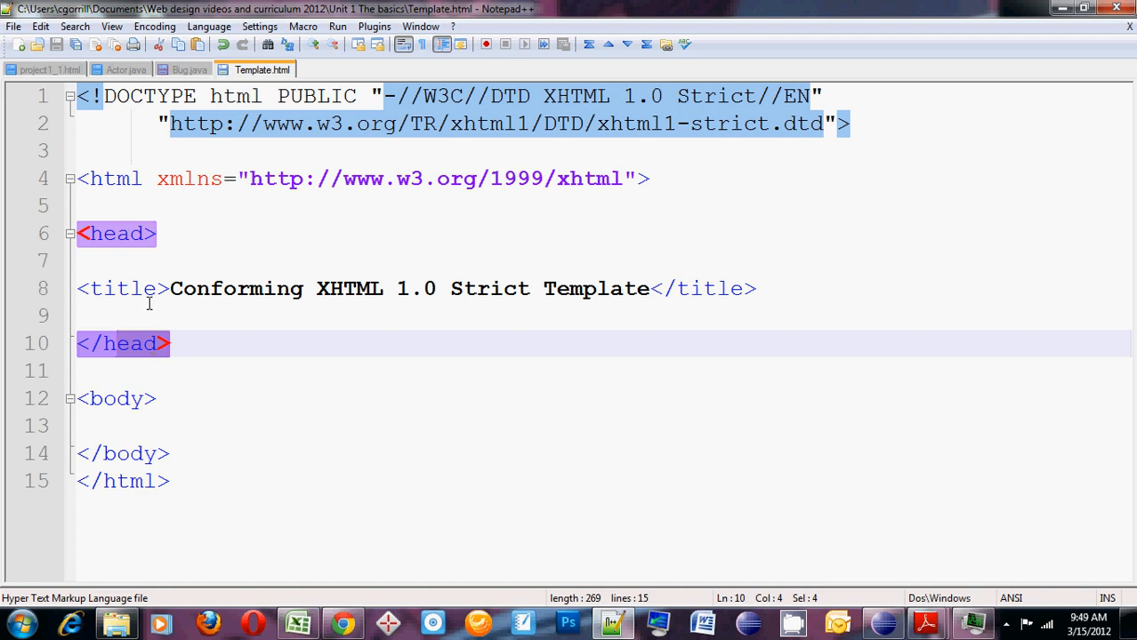
pyautogui.moveTo(143, 210)
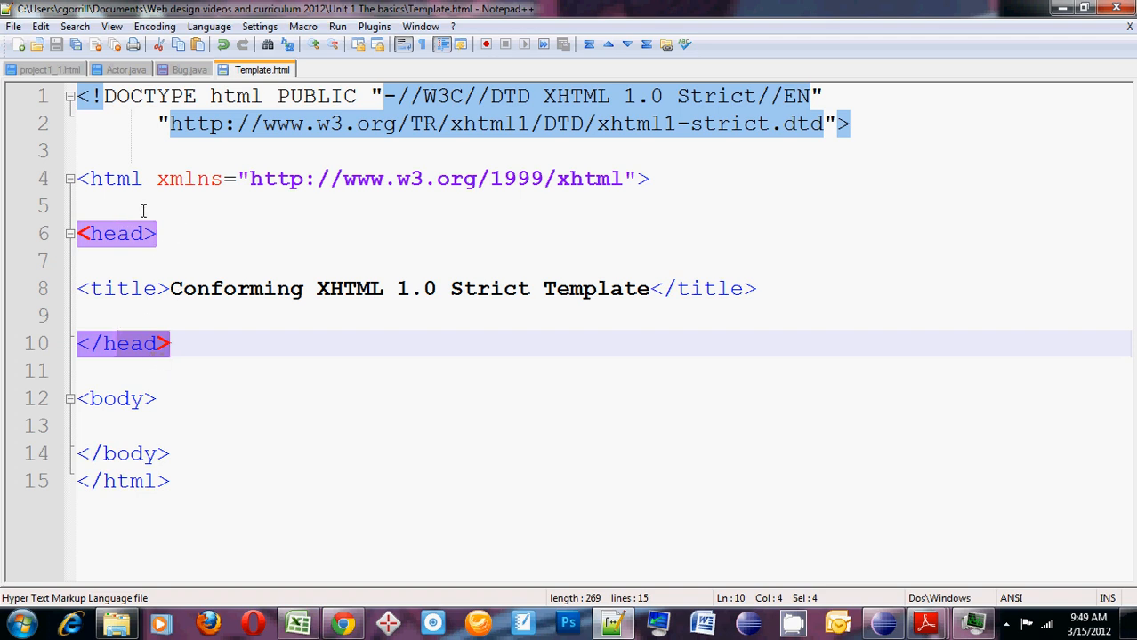
pyautogui.moveTo(253, 313)
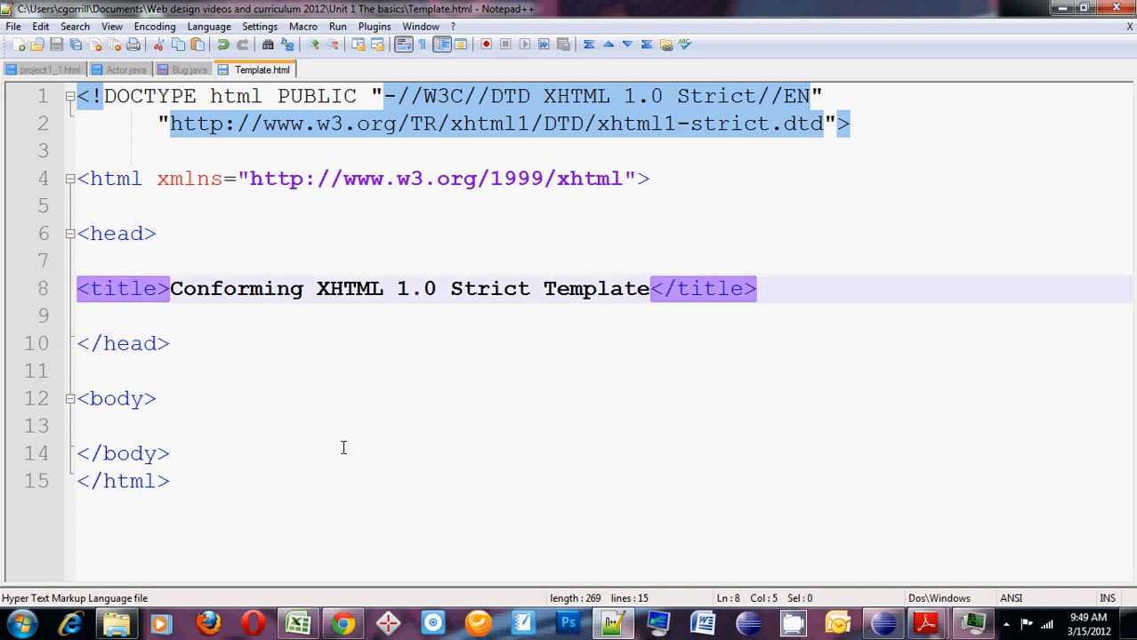
pyautogui.moveTo(316, 393)
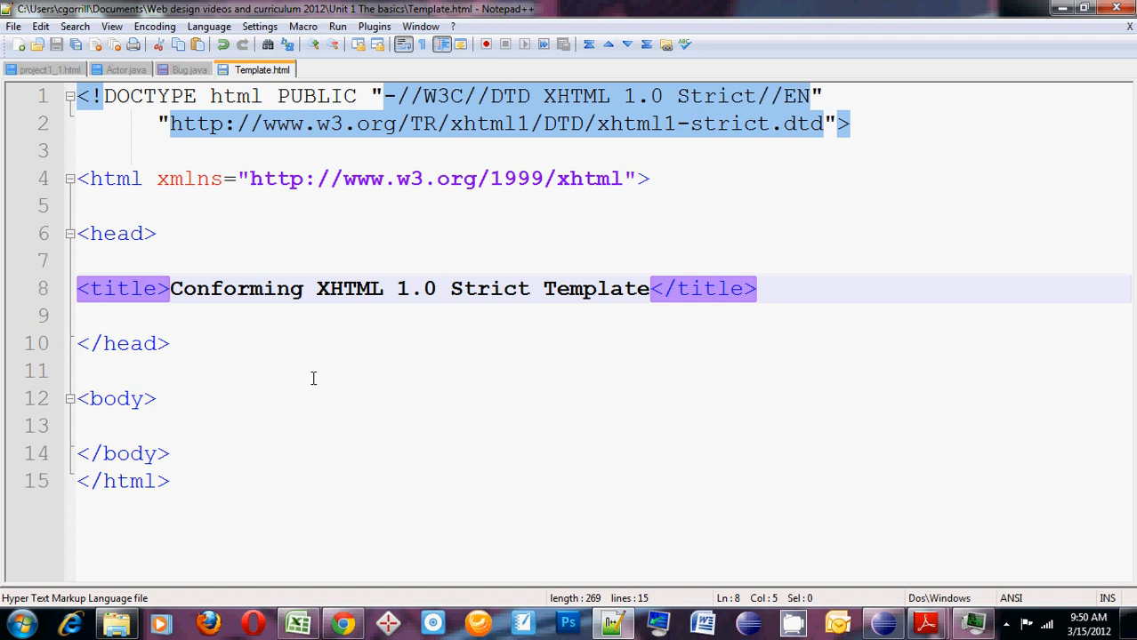
pyautogui.moveTo(341, 368)
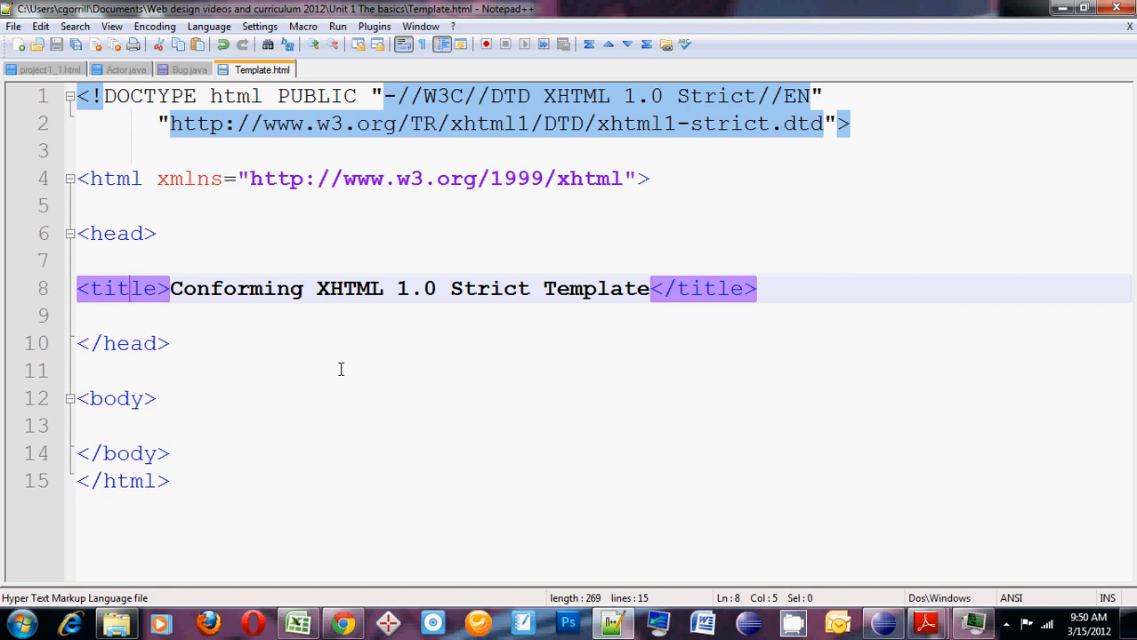
pyautogui.moveTo(331, 361)
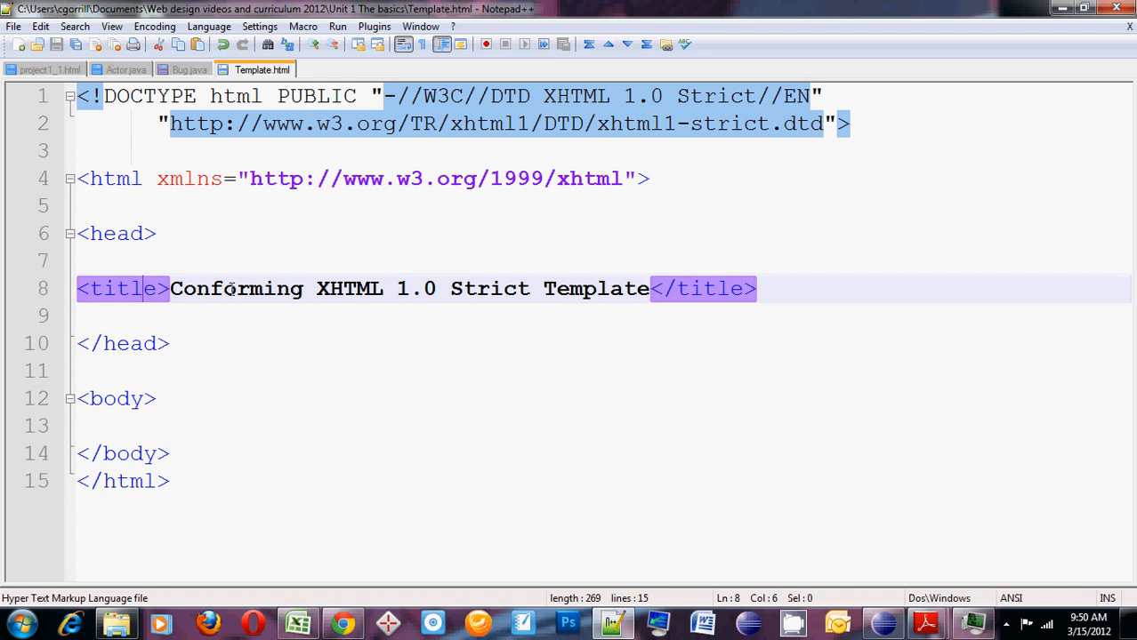
pyautogui.moveTo(287, 302)
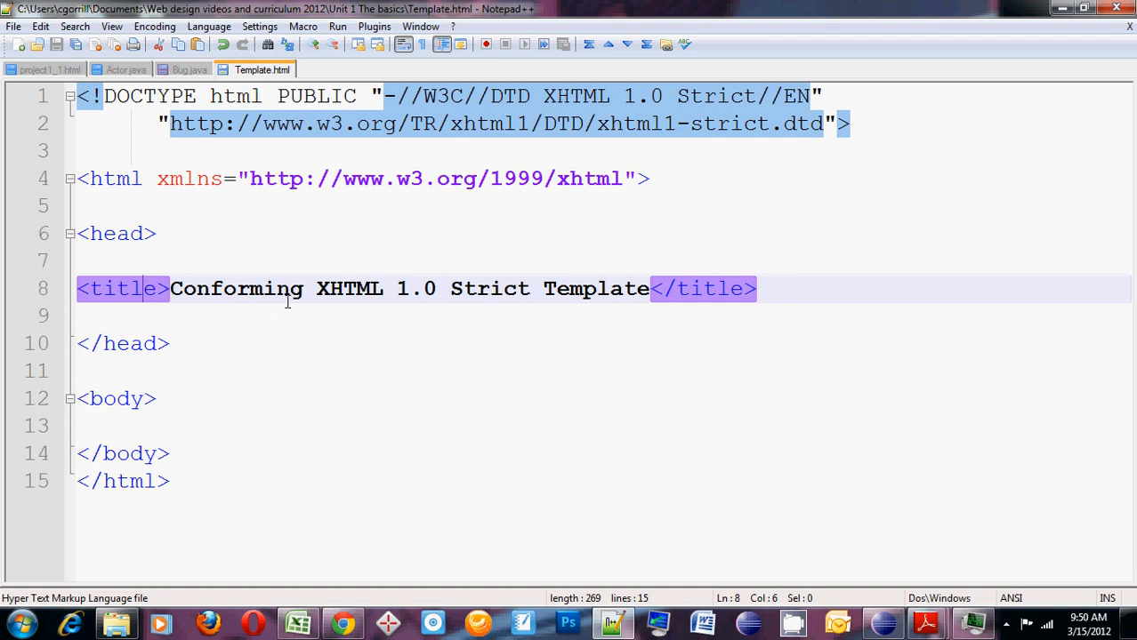
pyautogui.moveTo(487, 306)
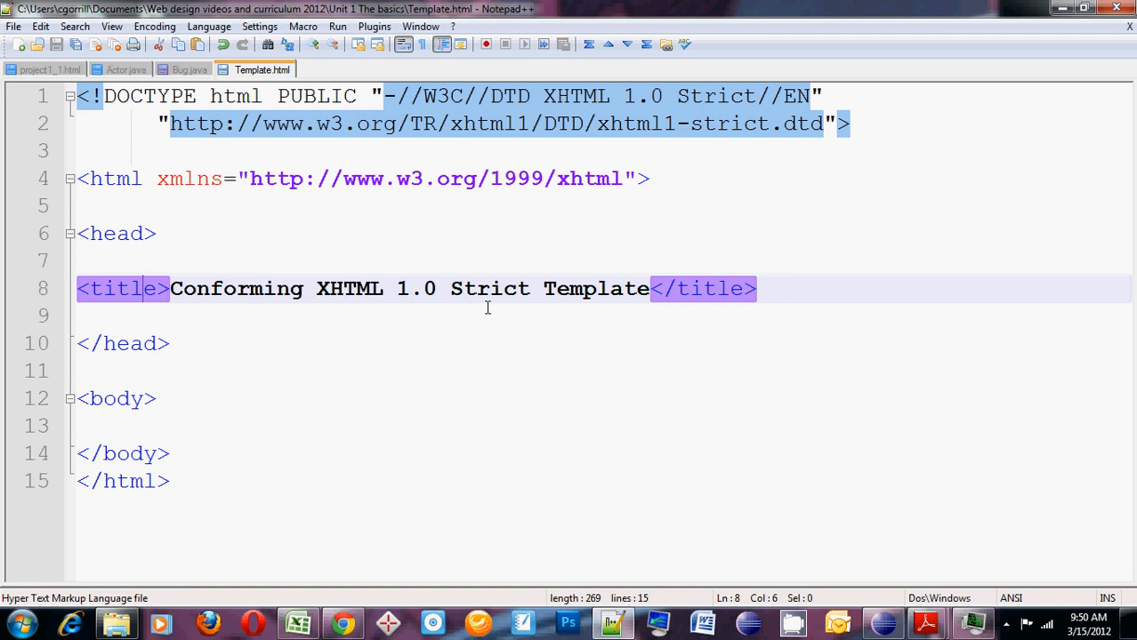
pyautogui.moveTo(607, 445)
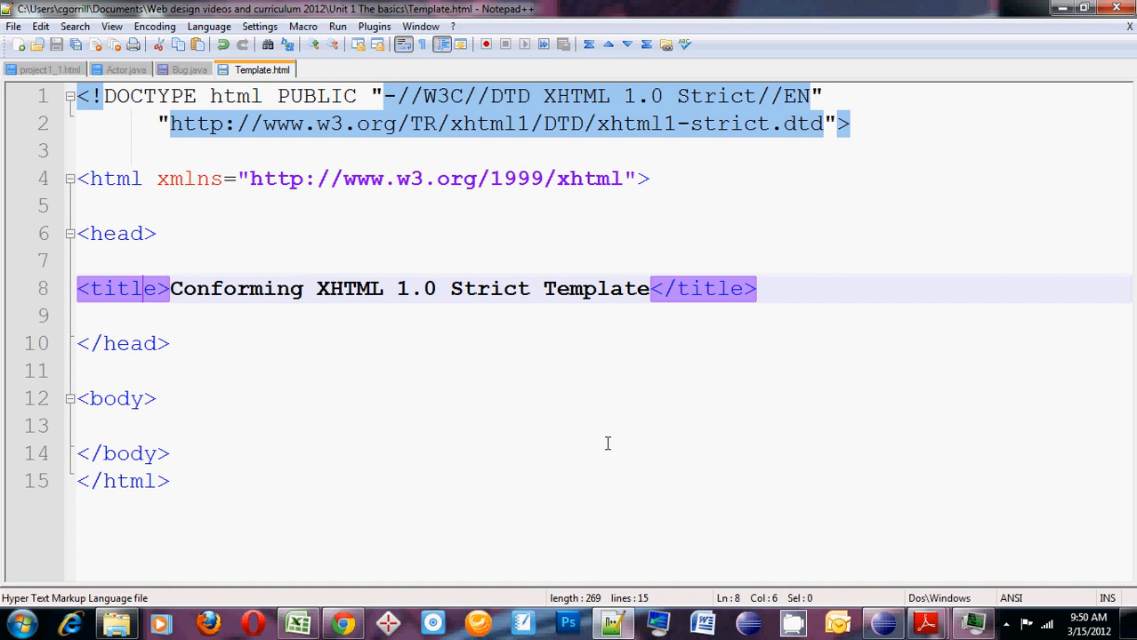
pyautogui.moveTo(600, 406)
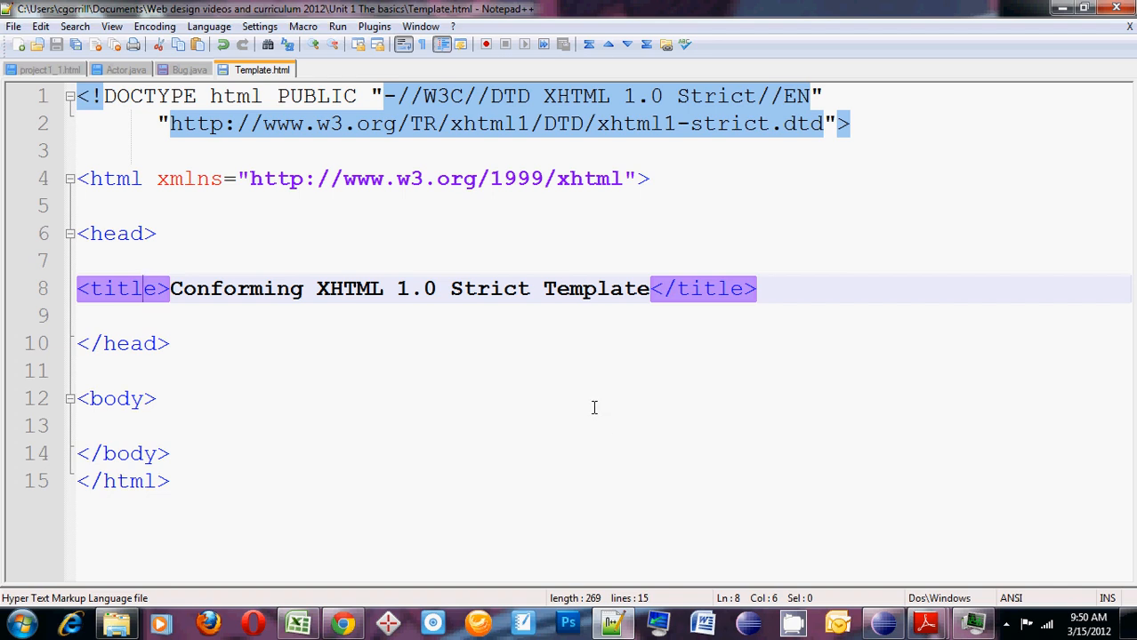
pyautogui.moveTo(614, 366)
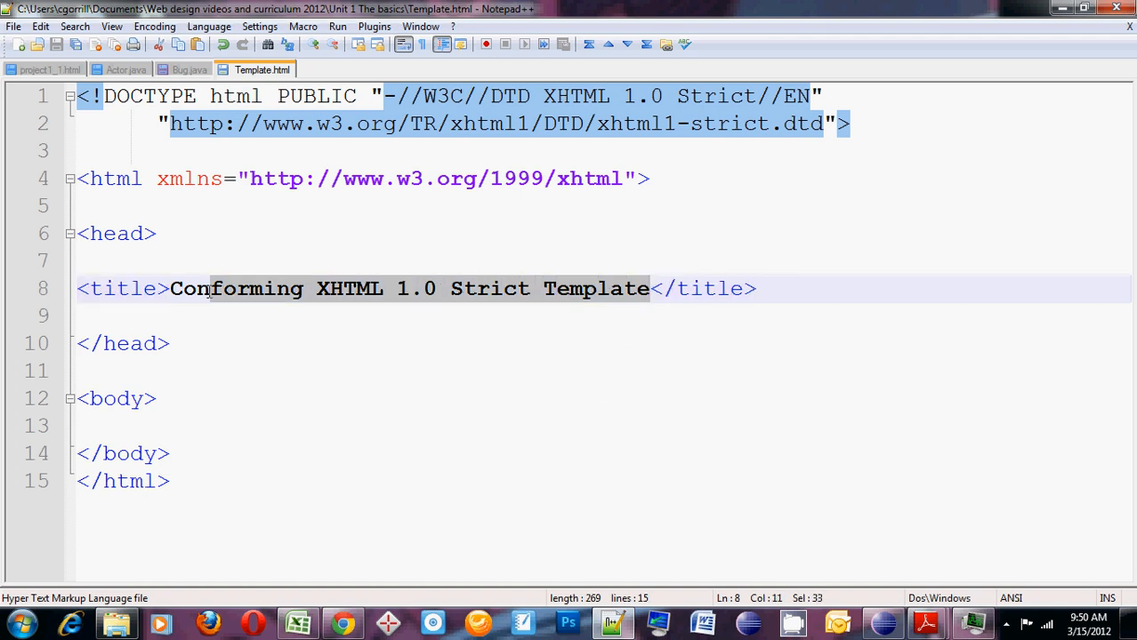
# Replace the default title with "Gorrill's First Webpage!!!YEAH!!!!!!!!!" and move to the empty body section.
pyautogui.click(170, 288)
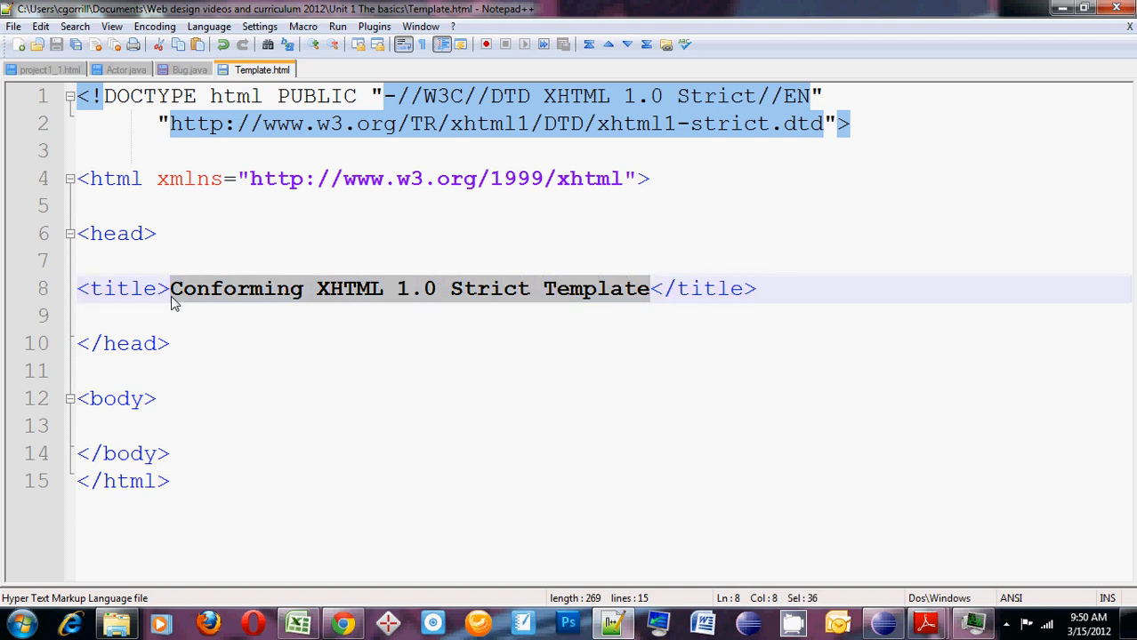
pyautogui.write('Gor</title>')
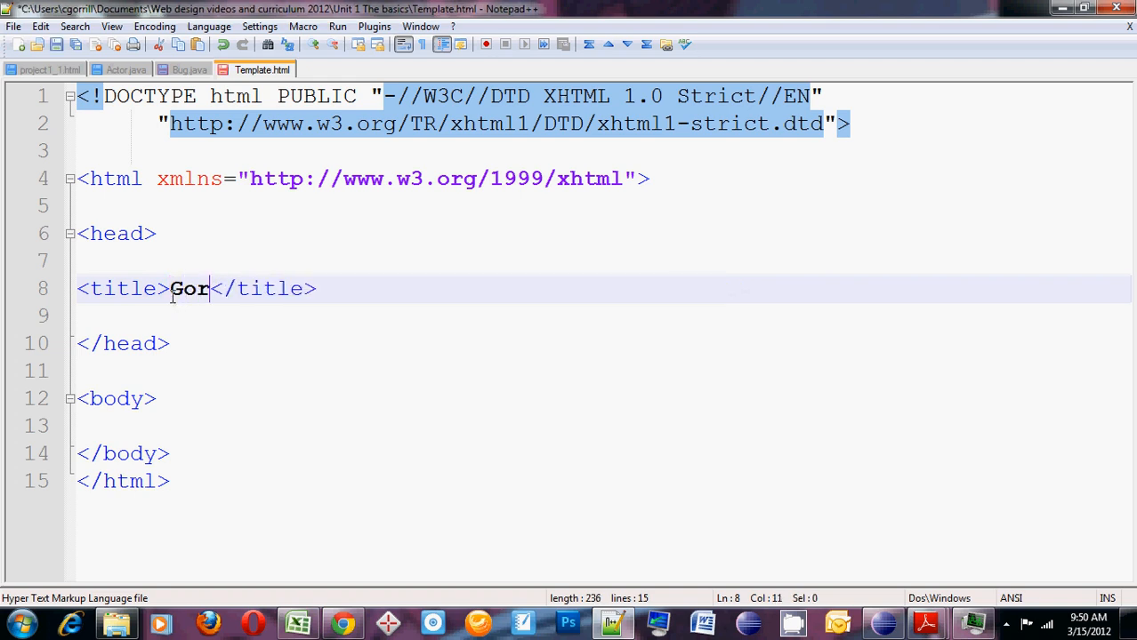
pyautogui.write("rill's")
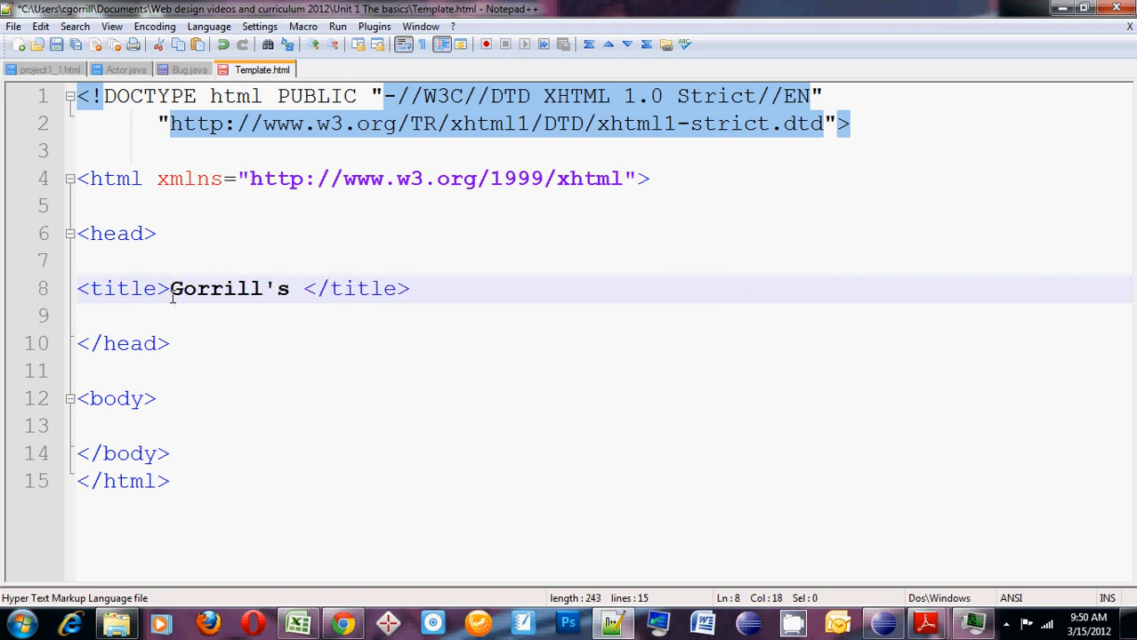
pyautogui.write('First Web')
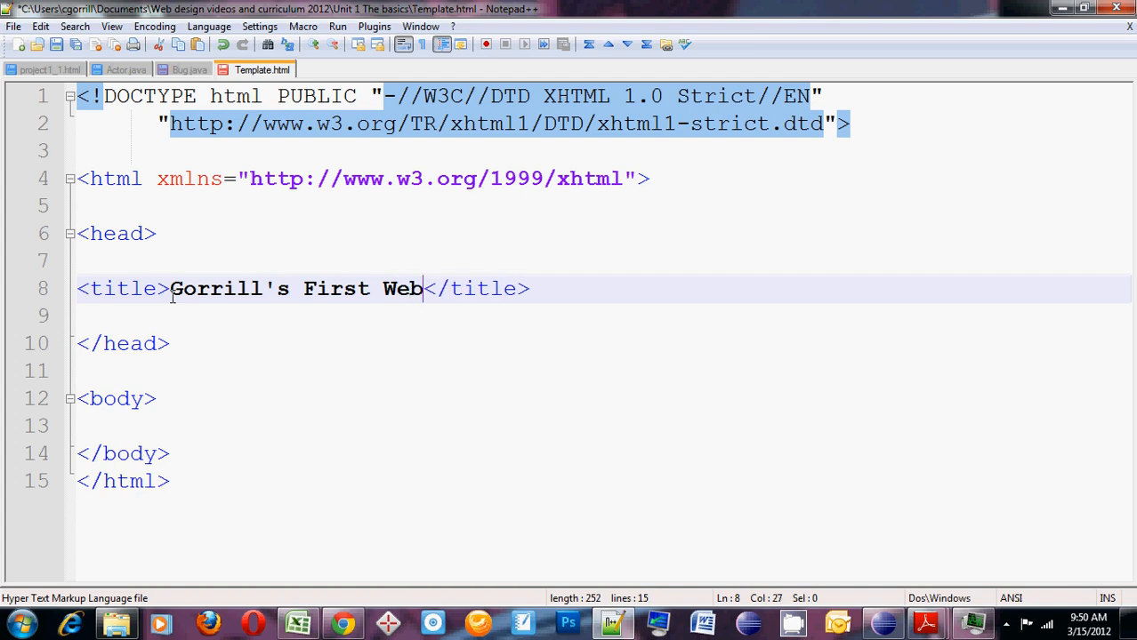
pyautogui.write('pa')
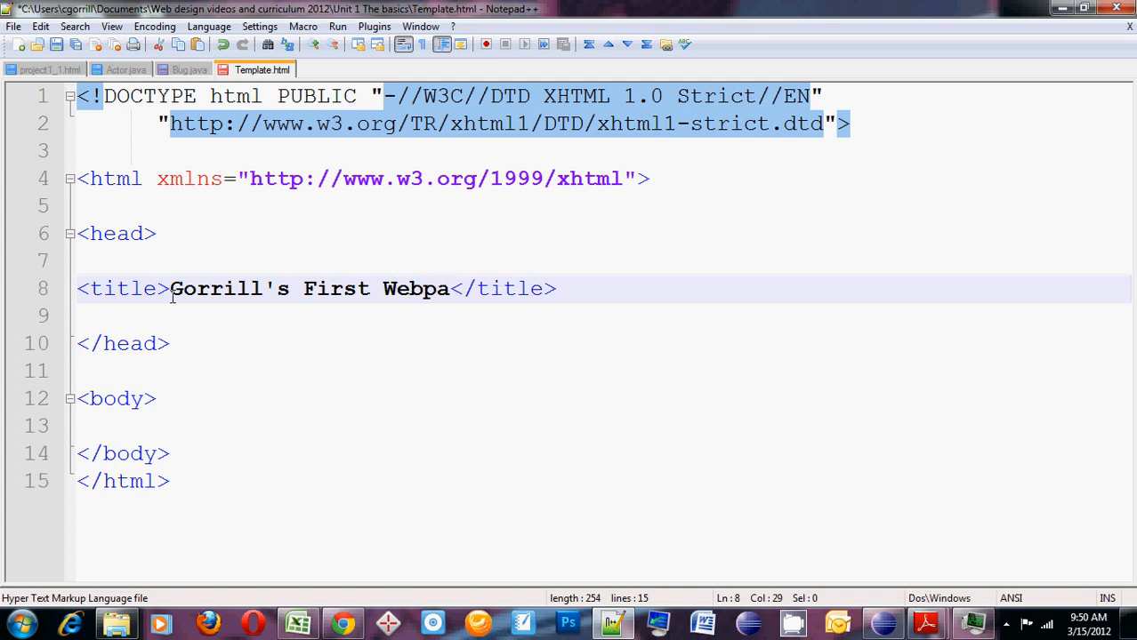
pyautogui.write('ge!!!YEAH!!!!')
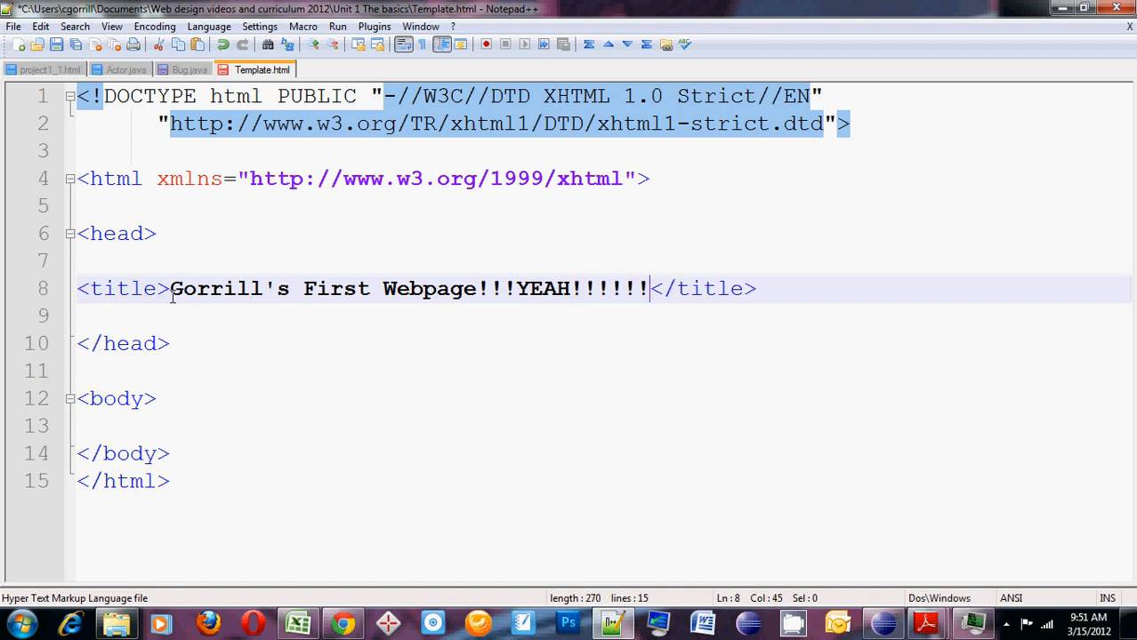
pyautogui.write('!!!')
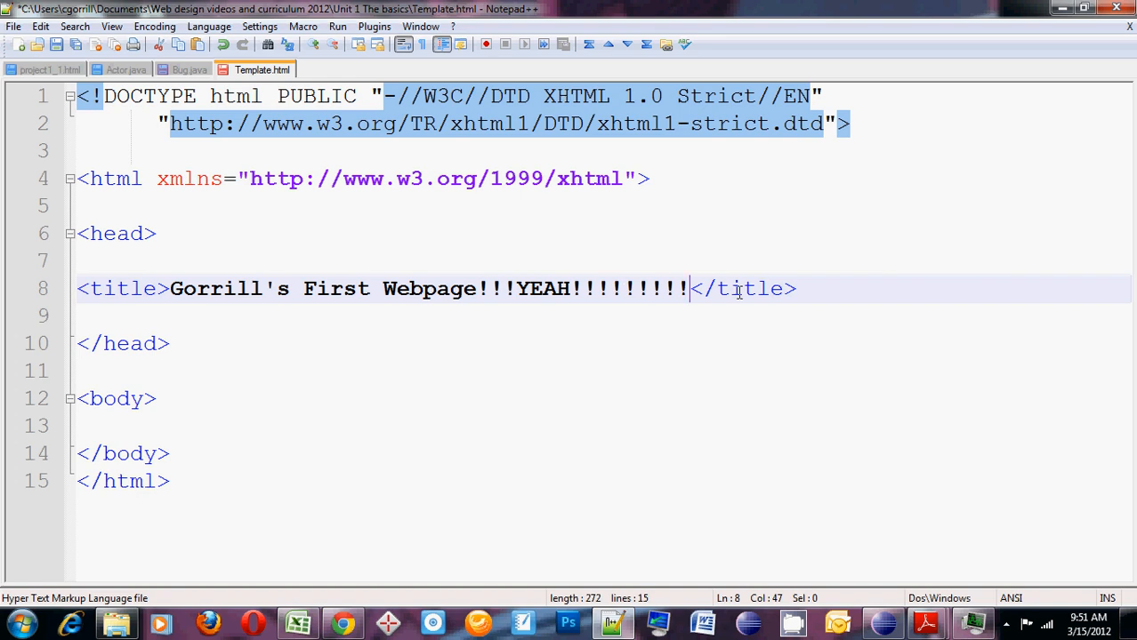
pyautogui.moveTo(686, 288); pyautogui.dragTo(171, 289)
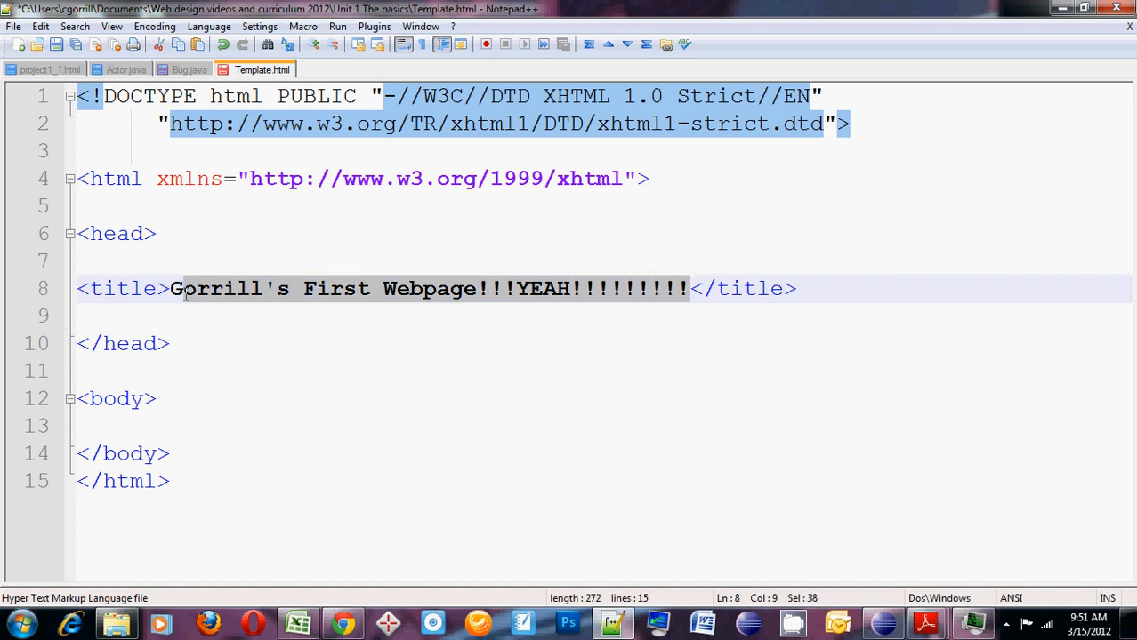
pyautogui.click(169, 343)
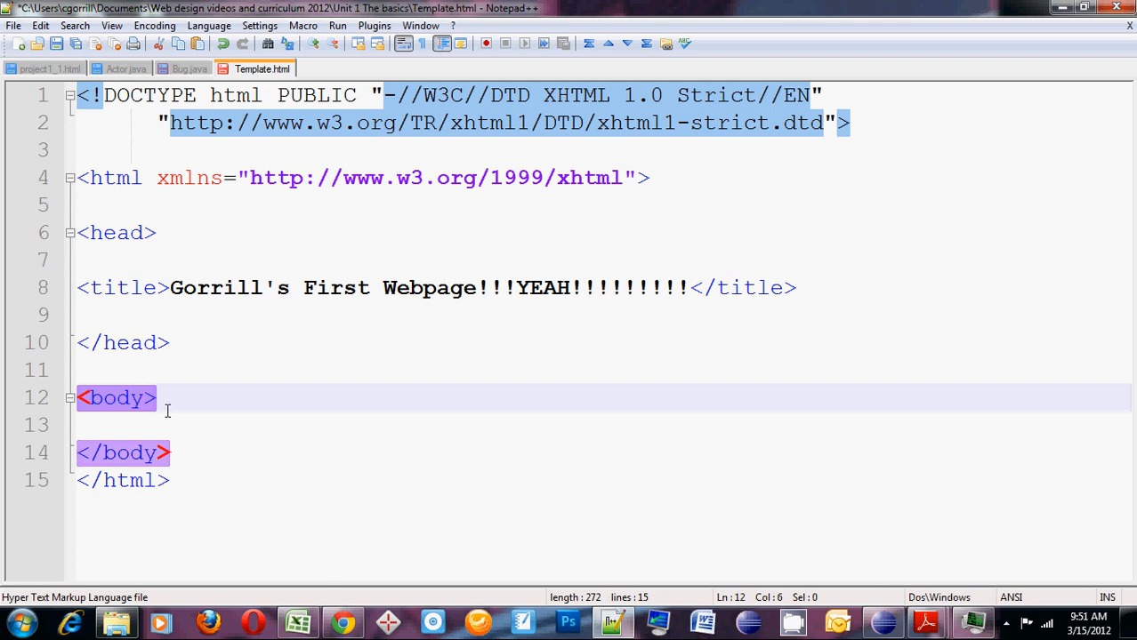
pyautogui.moveTo(199, 436)
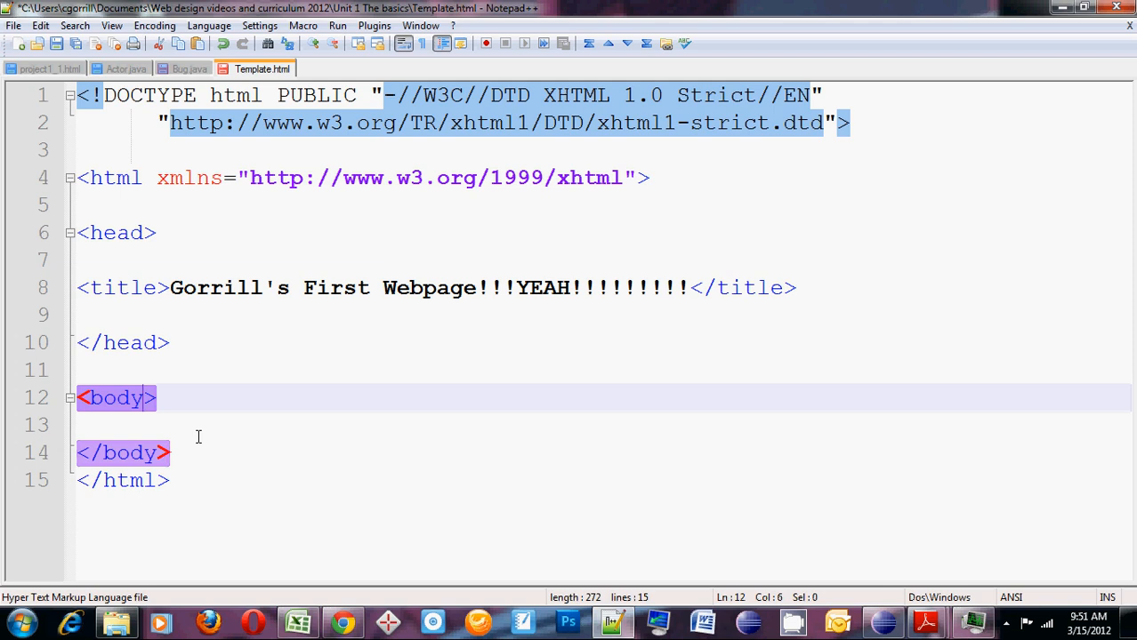
pyautogui.moveTo(267, 423)
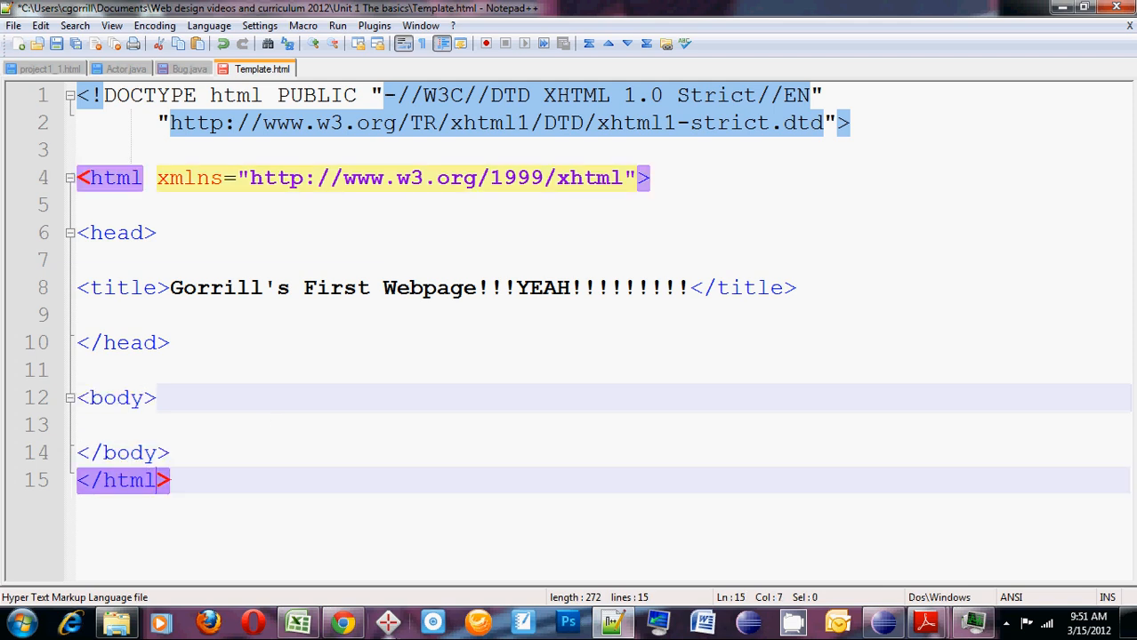
pyautogui.moveTo(1007, 622)
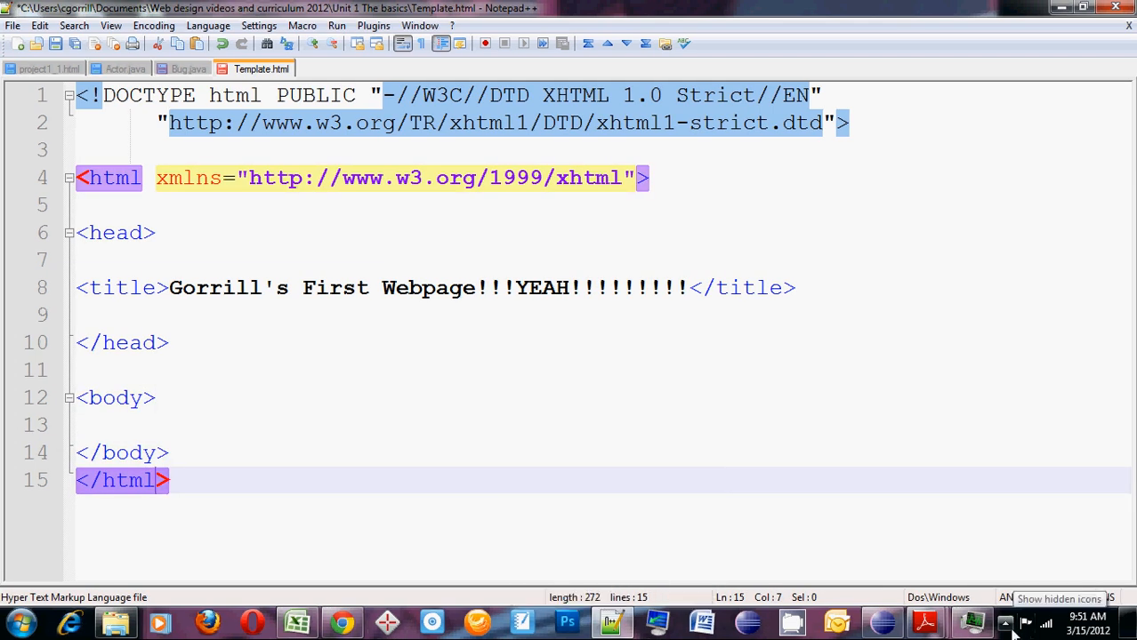